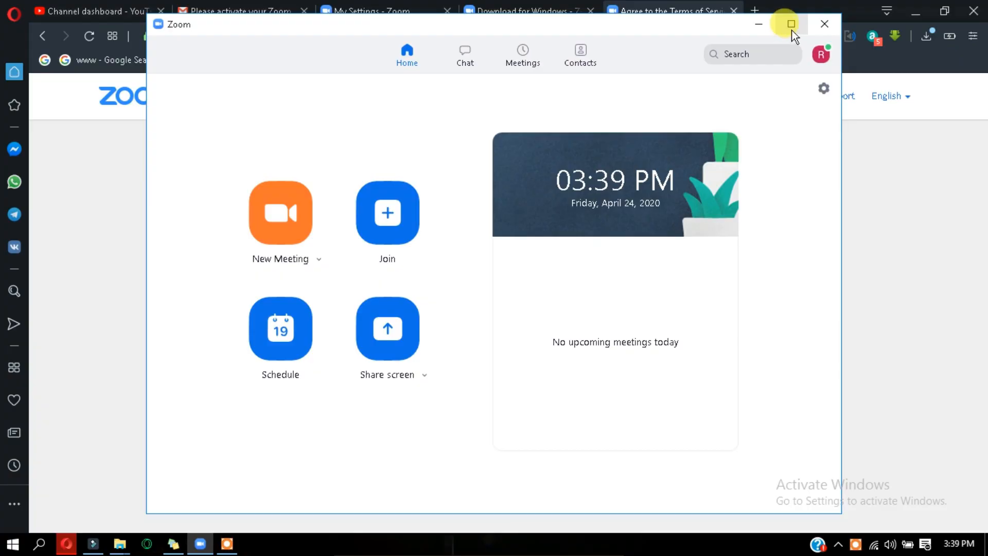
- Maximize the Zoom home window from its title bar
{"action": "left_click", "coordinate": [790, 24]}
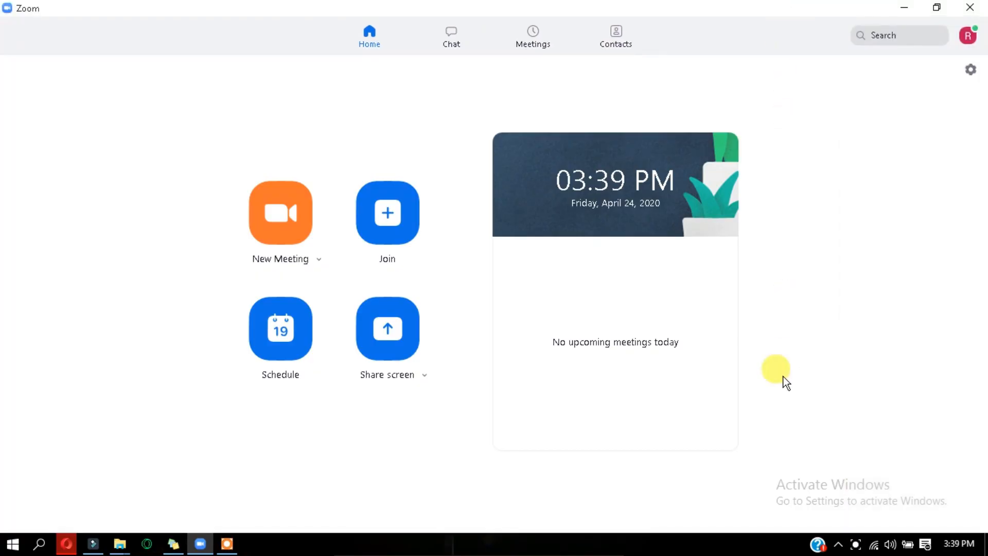
{"action": "mouse_move", "coordinate": [781, 368]}
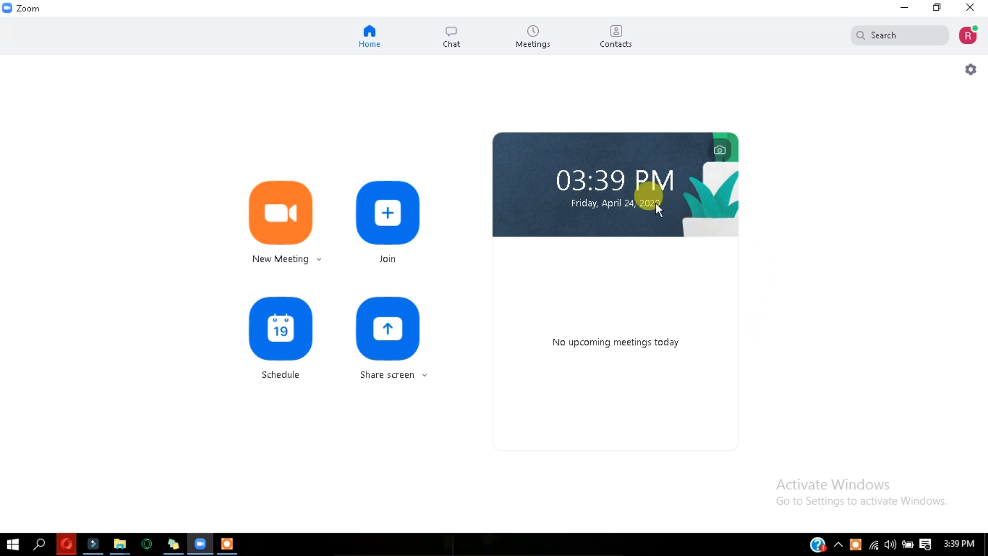
{"action": "mouse_move", "coordinate": [825, 301]}
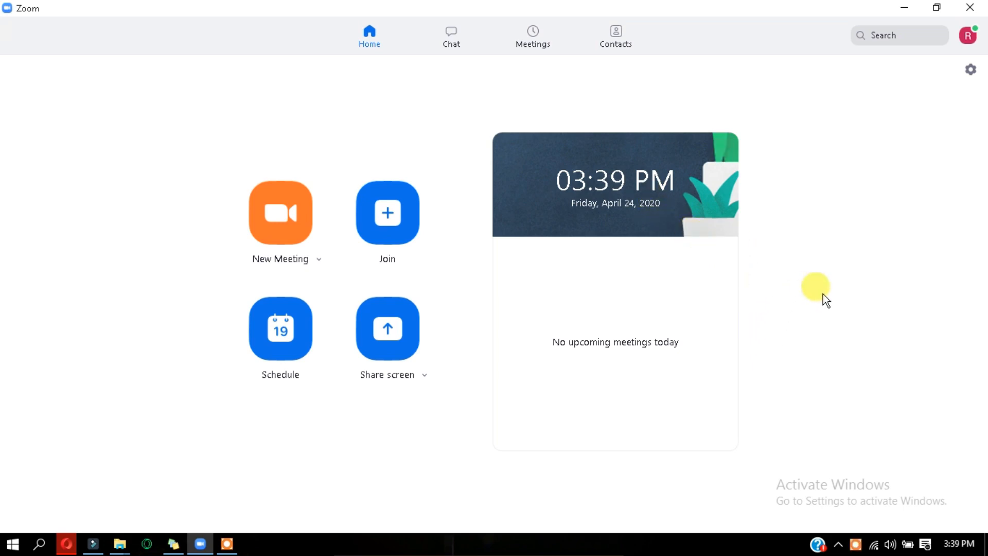
{"action": "mouse_move", "coordinate": [970, 68]}
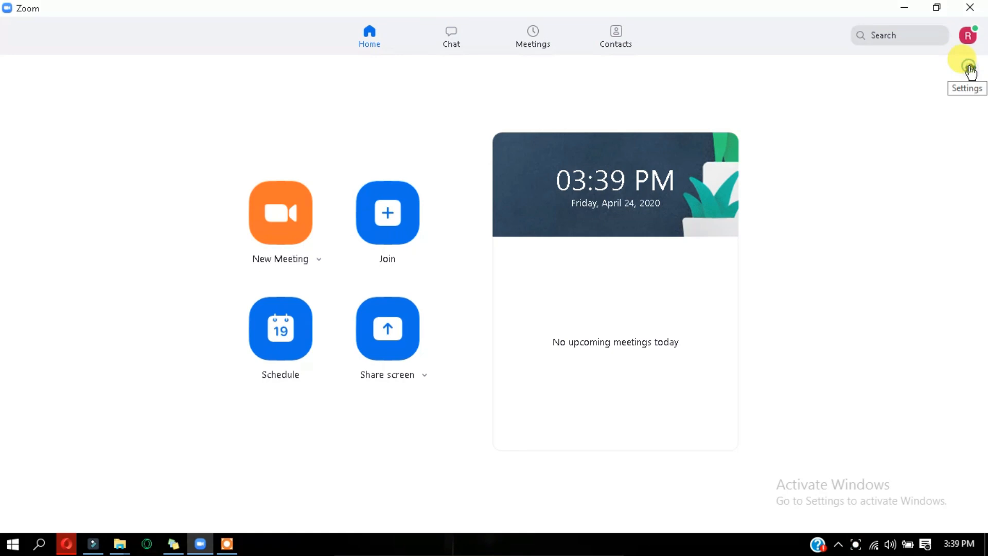
- In Settings > Virtual Background, try the San Francisco and Earth backgrounds, then reselect None
{"action": "left_click", "coordinate": [969, 65]}
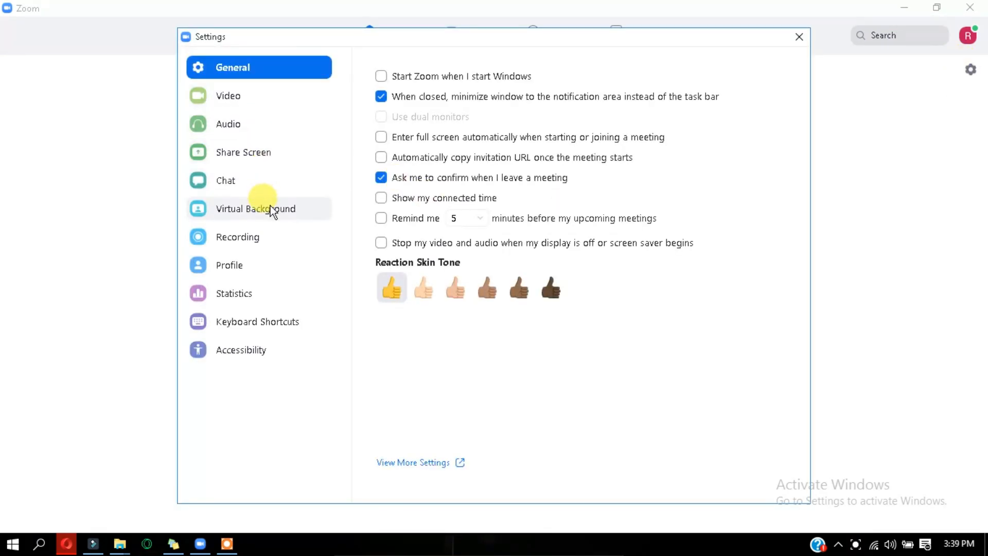
{"action": "left_click", "coordinate": [255, 209]}
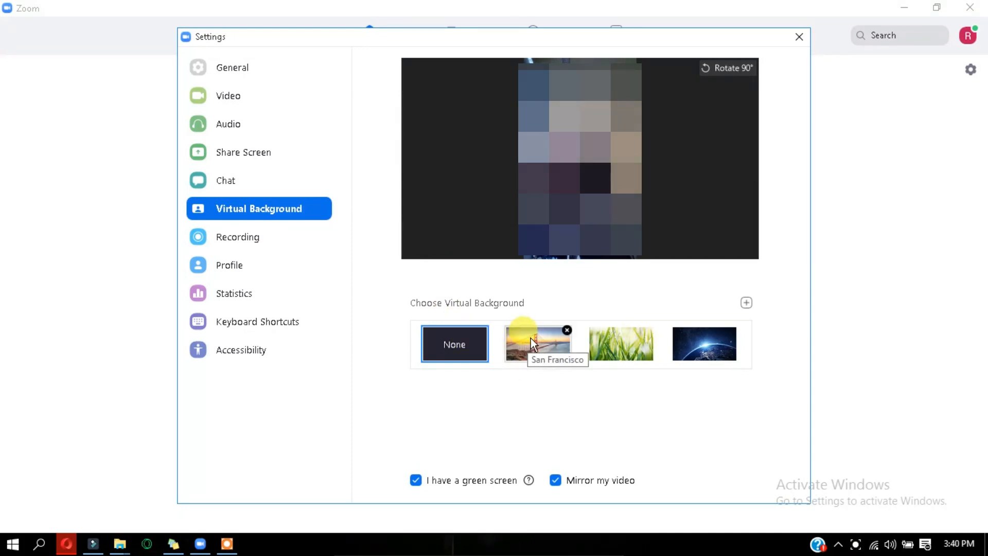
{"action": "left_click", "coordinate": [537, 344]}
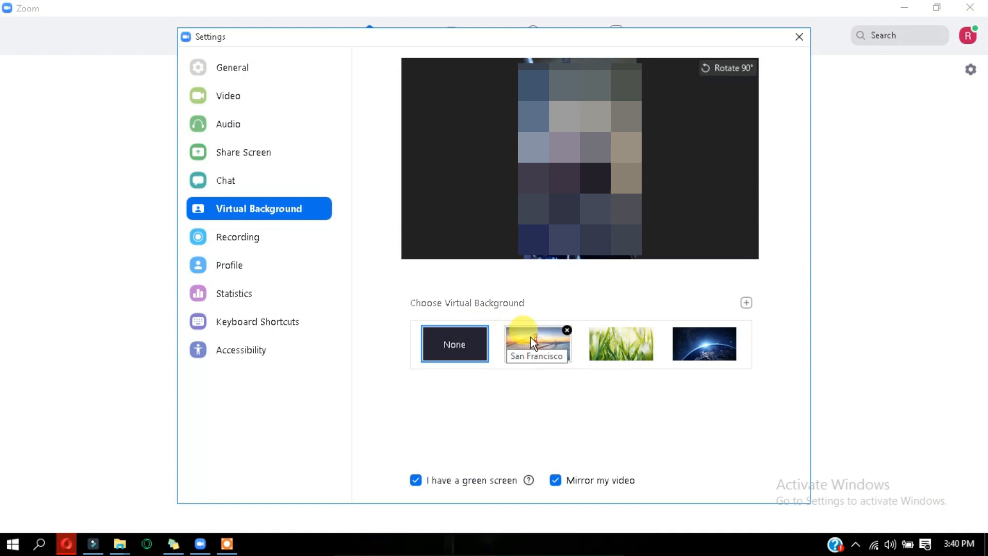
{"action": "mouse_move", "coordinate": [688, 351]}
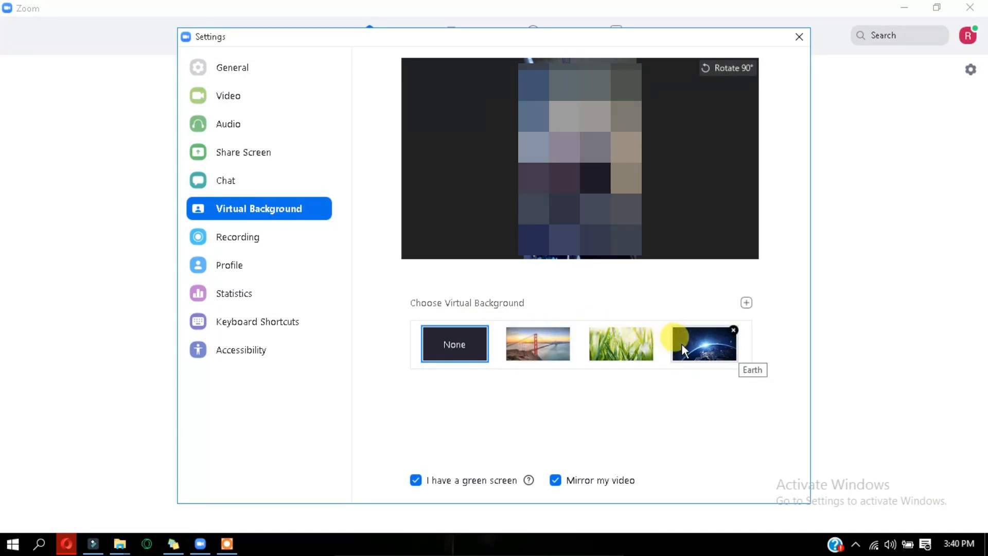
{"action": "left_click", "coordinate": [703, 343]}
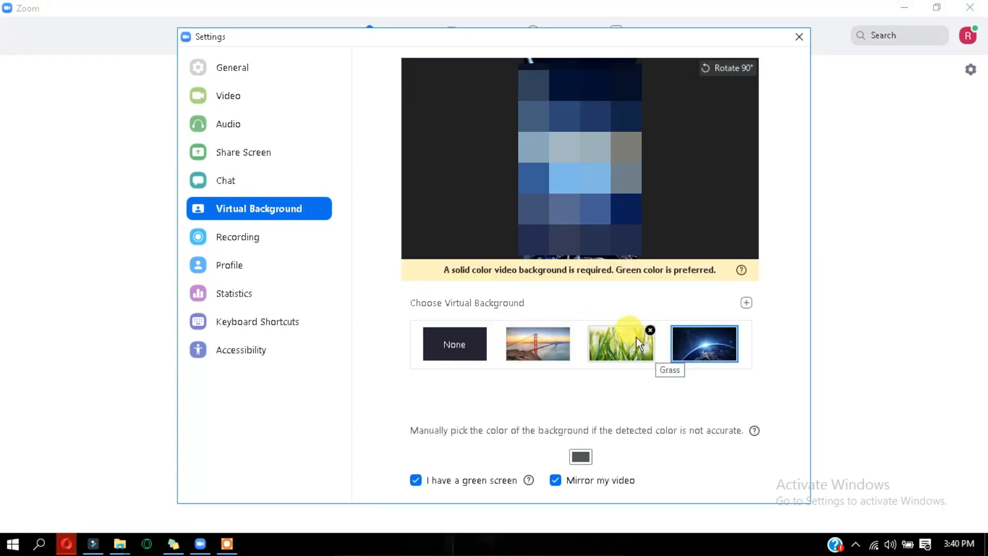
{"action": "left_click", "coordinate": [455, 344]}
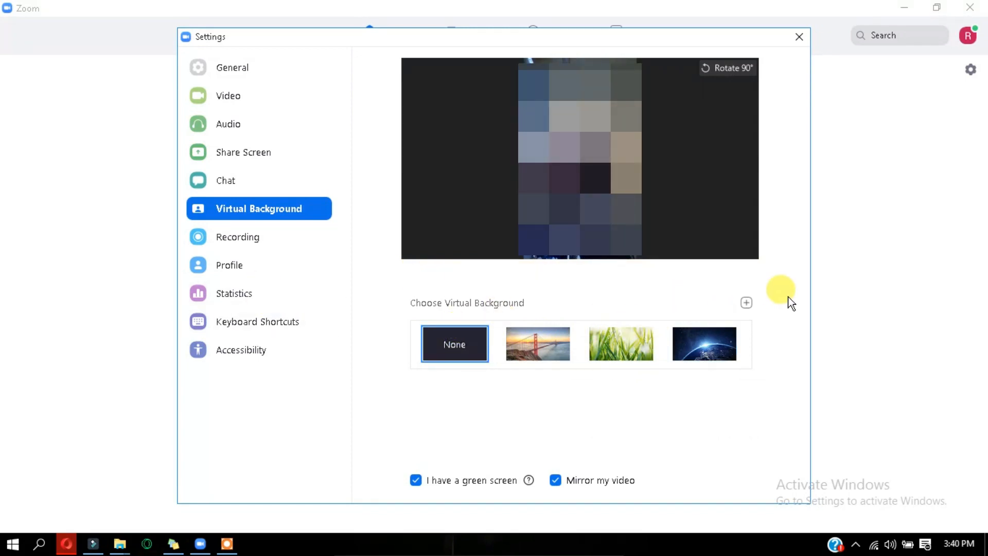
{"action": "mouse_move", "coordinate": [359, 298]}
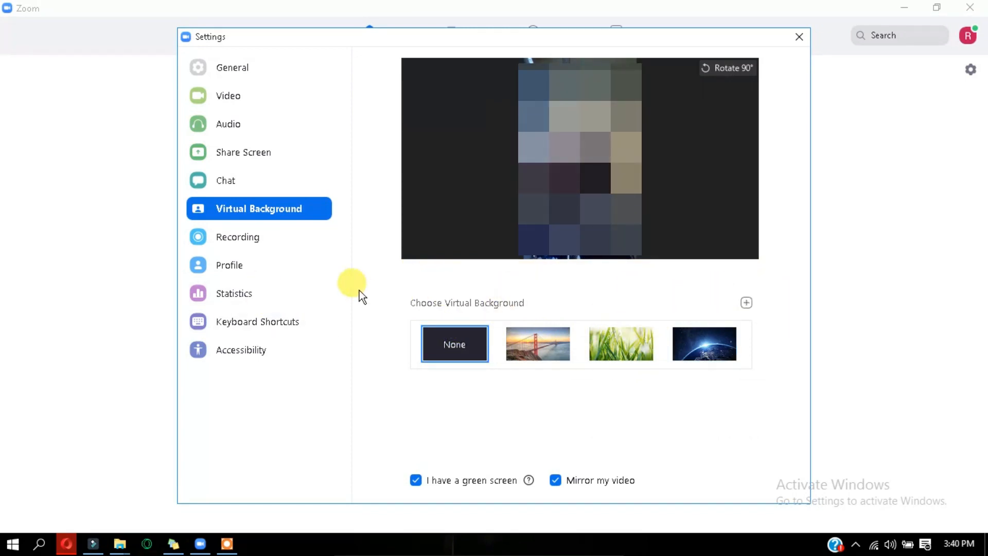
- On the Audio page, turn on 'Mute my microphone when joining a meeting'
{"action": "left_click", "coordinate": [228, 123]}
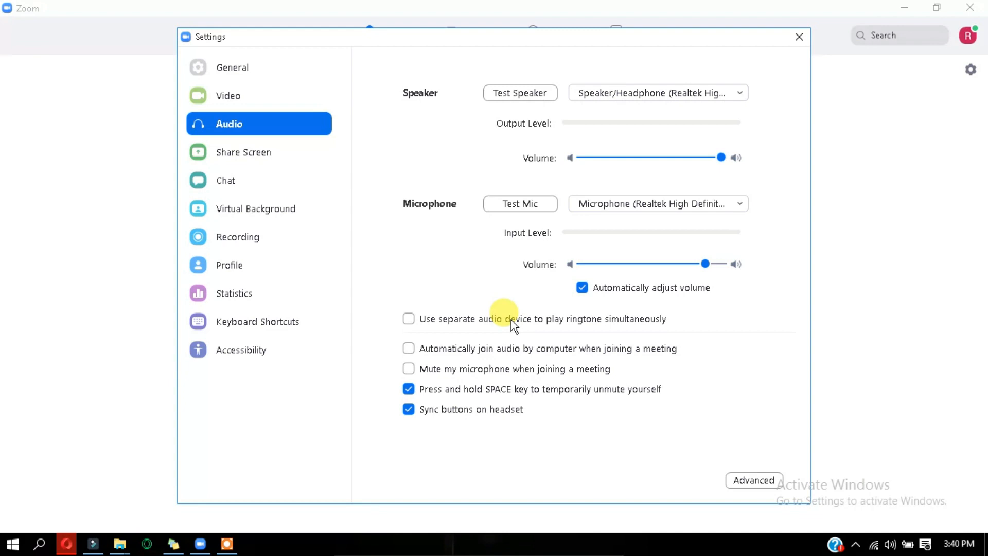
{"action": "mouse_move", "coordinate": [512, 342]}
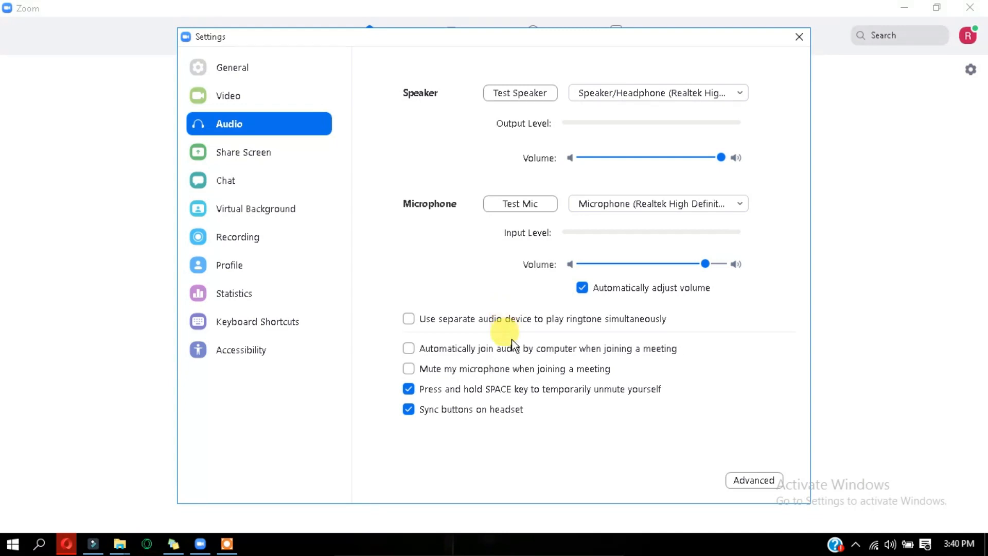
{"action": "left_click", "coordinate": [408, 369]}
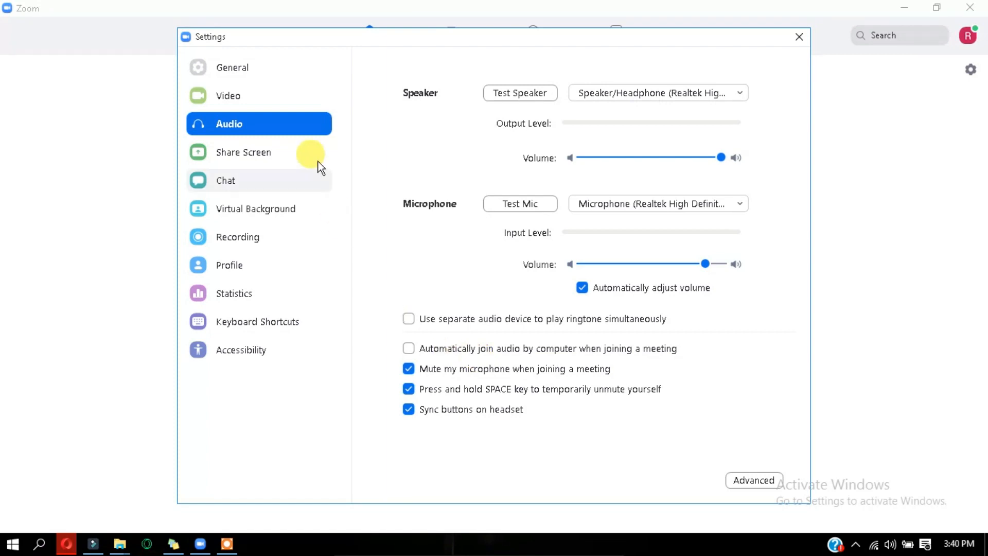
- On the Video page, enable 'Turn off my video when joining meeting'
{"action": "left_click", "coordinate": [228, 96]}
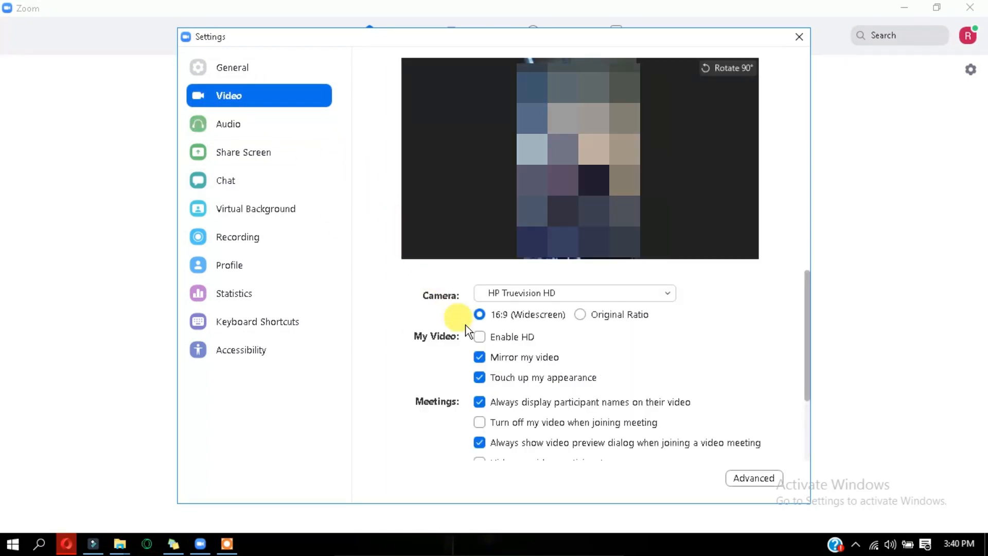
{"action": "scroll", "scroll_direction": "down", "scroll_amount": 3}
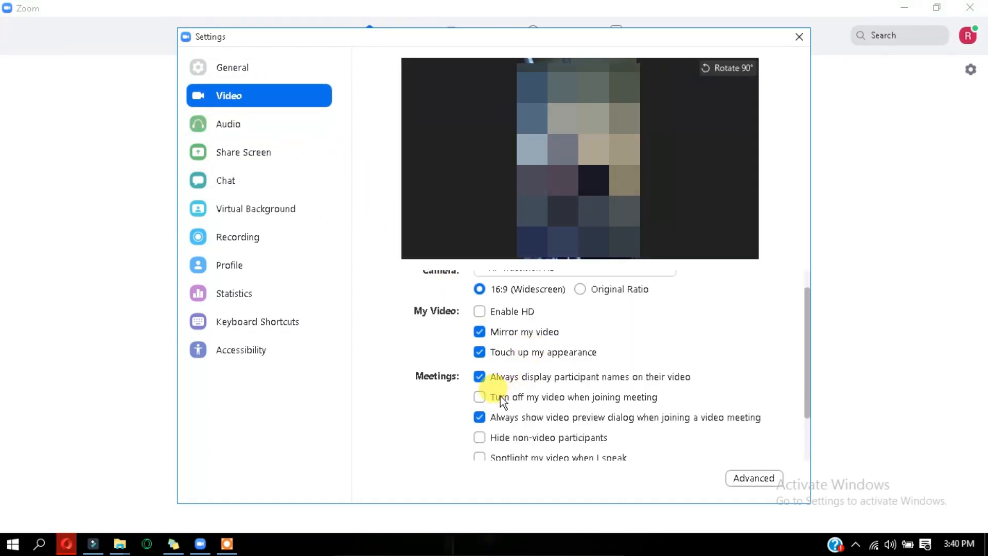
{"action": "left_click", "coordinate": [479, 397]}
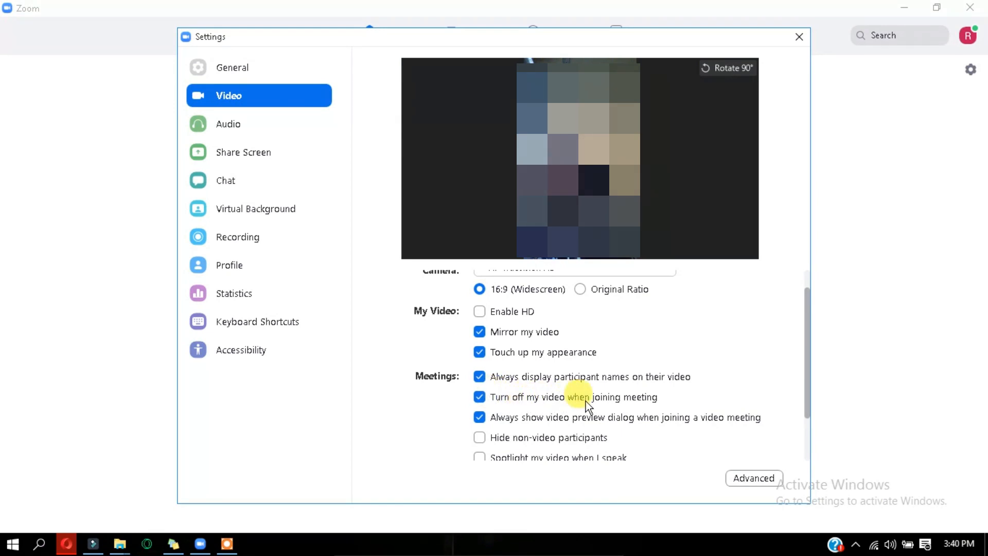
{"action": "left_click", "coordinate": [480, 397]}
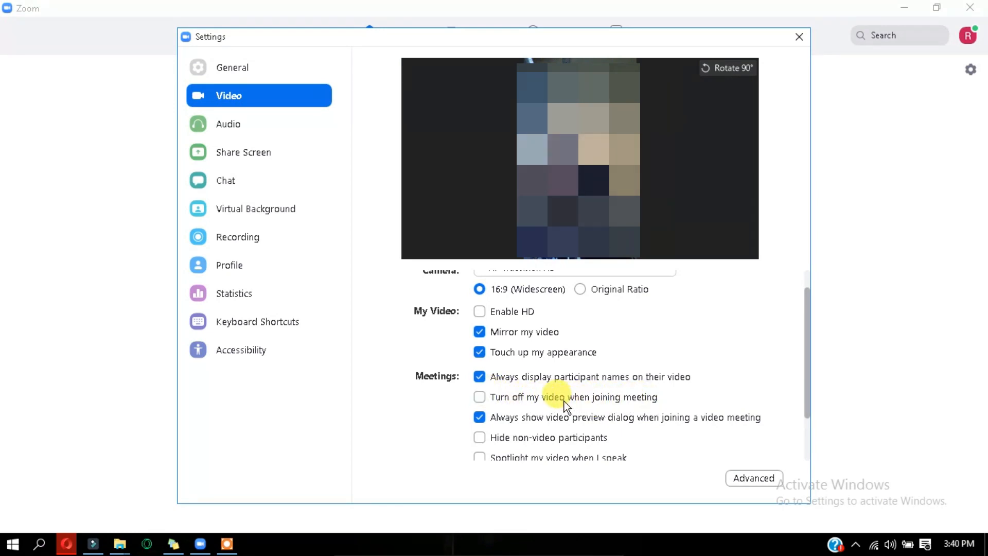
{"action": "left_click", "coordinate": [479, 396]}
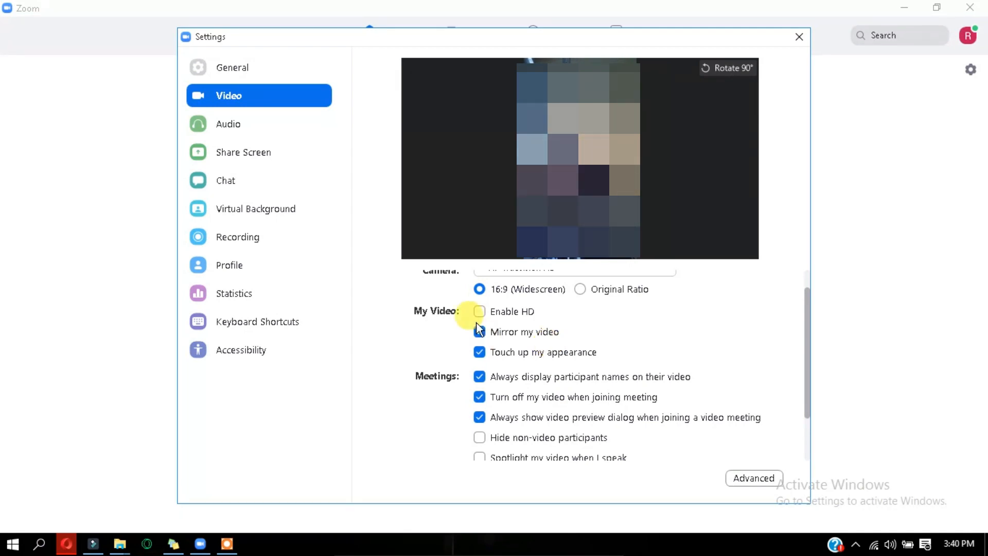
- Switch Settings back to the General page
{"action": "left_click", "coordinate": [232, 68]}
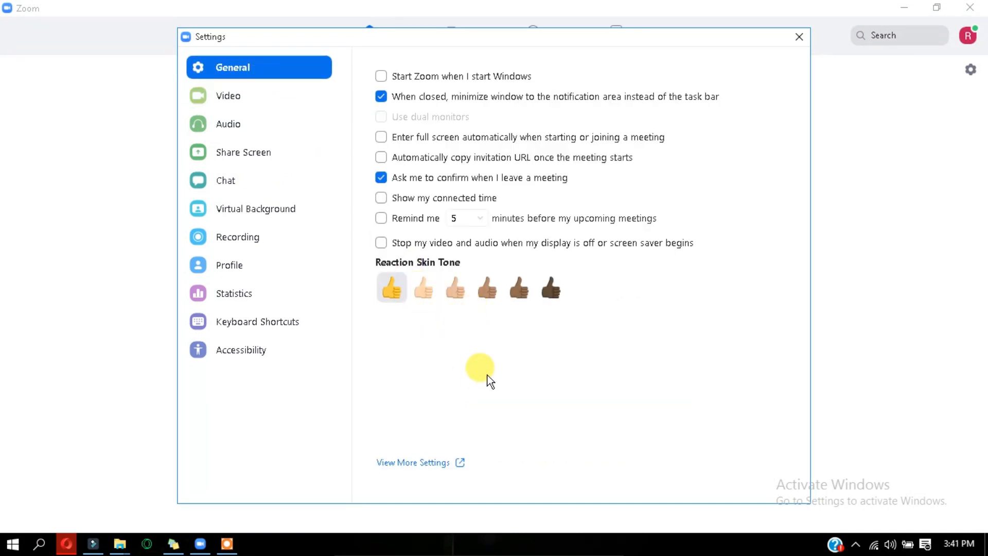
{"action": "mouse_move", "coordinate": [473, 327]}
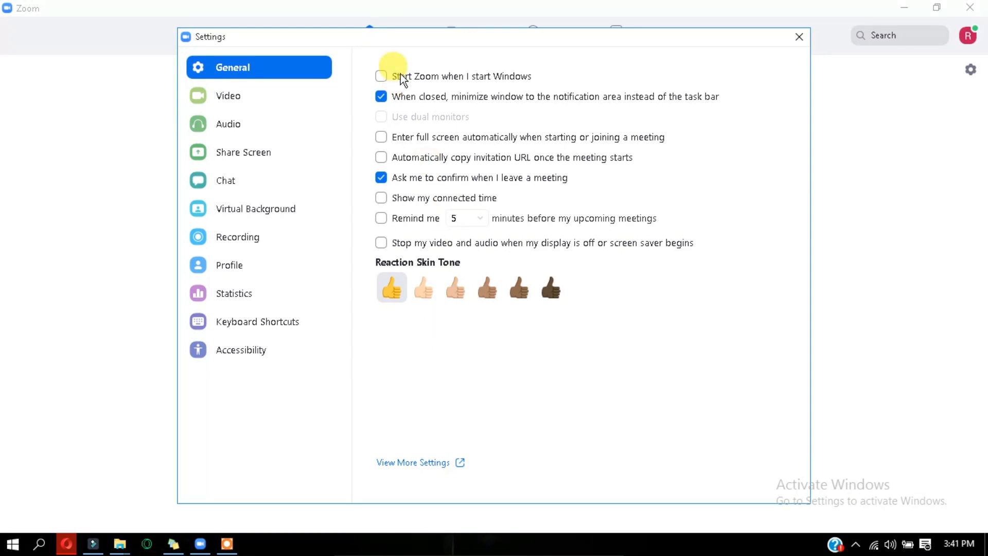
{"action": "mouse_move", "coordinate": [511, 364]}
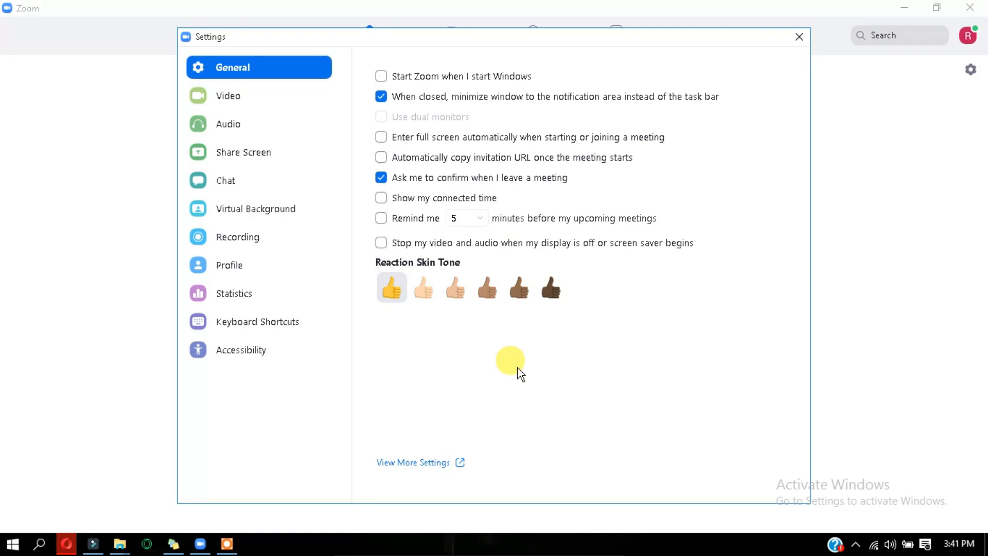
{"action": "mouse_move", "coordinate": [512, 378]}
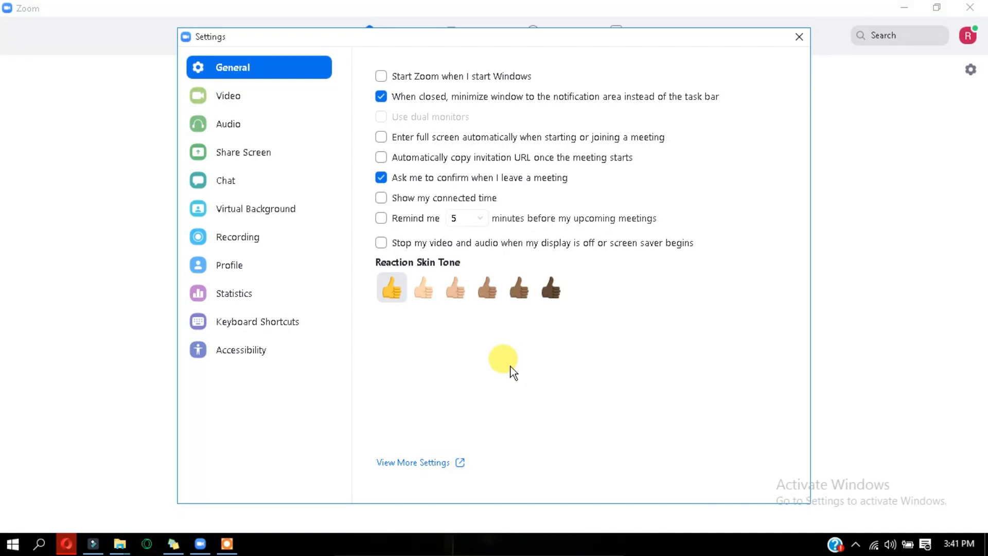
{"action": "mouse_move", "coordinate": [546, 363]}
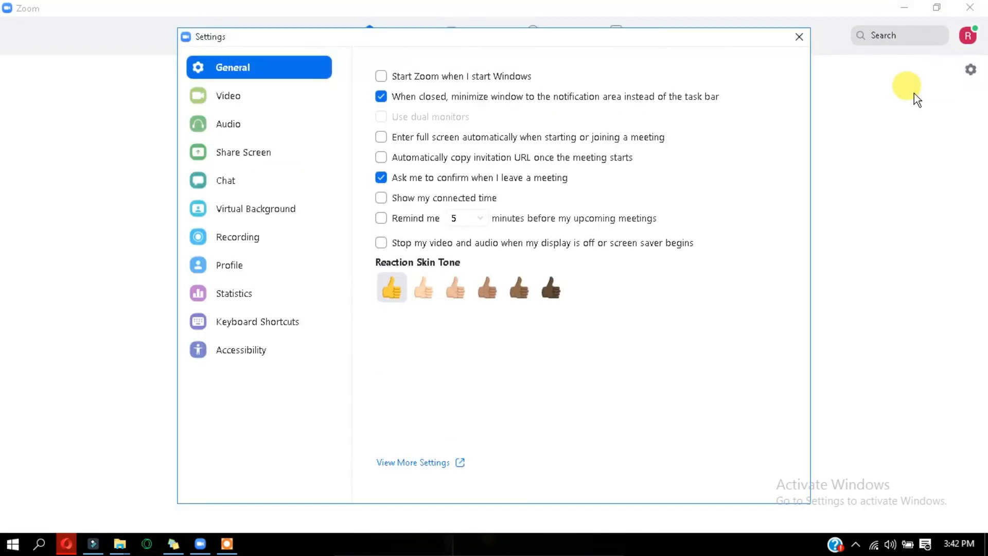
{"action": "mouse_move", "coordinate": [215, 99]}
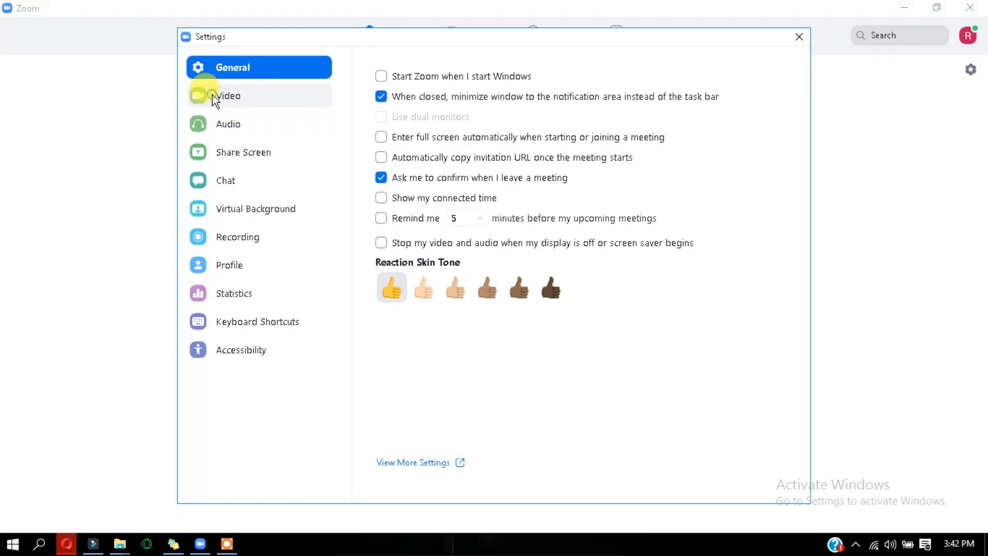
- Turn on hiding non-video participants in Video settings, then go to Share Screen
{"action": "left_click", "coordinate": [228, 96]}
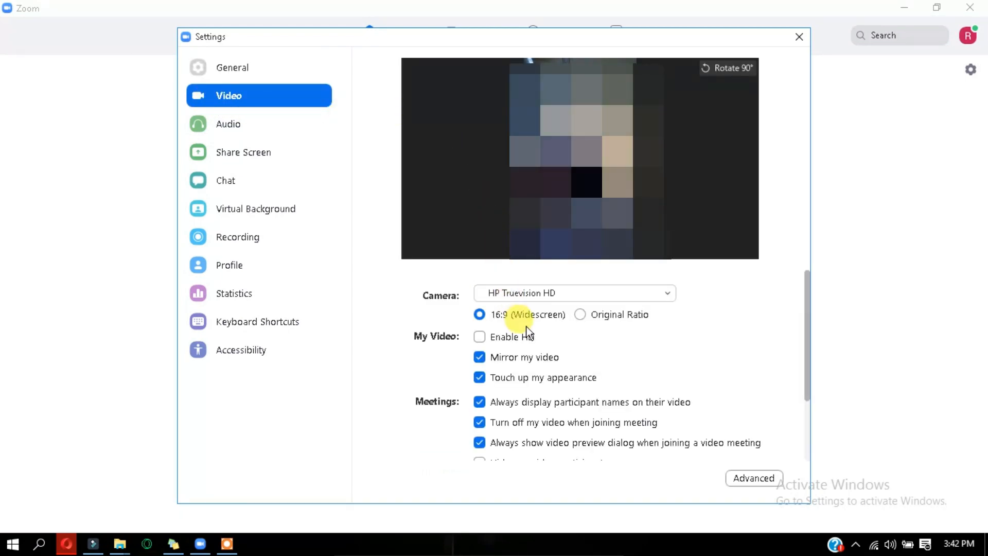
{"action": "scroll", "scroll_direction": "down", "scroll_amount": 3}
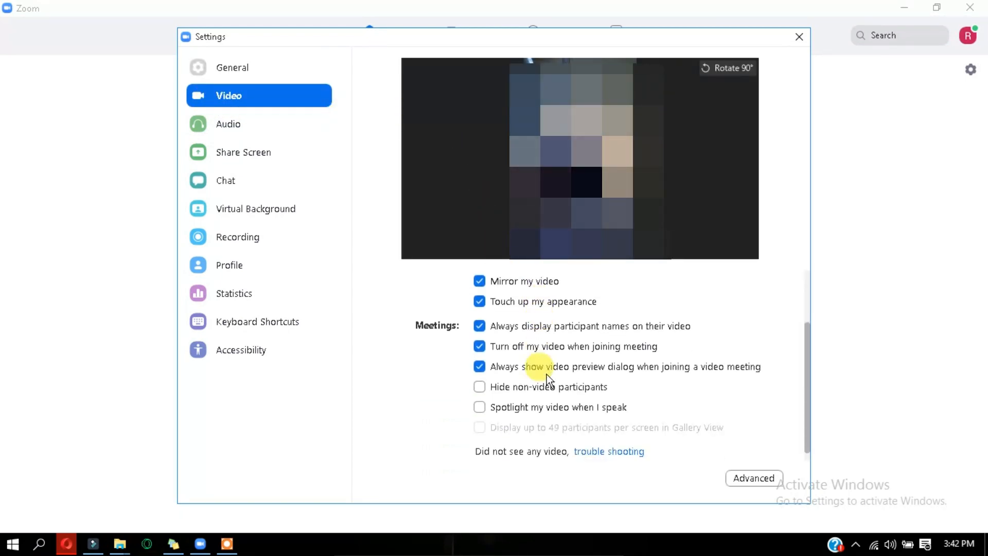
{"action": "left_click", "coordinate": [480, 387]}
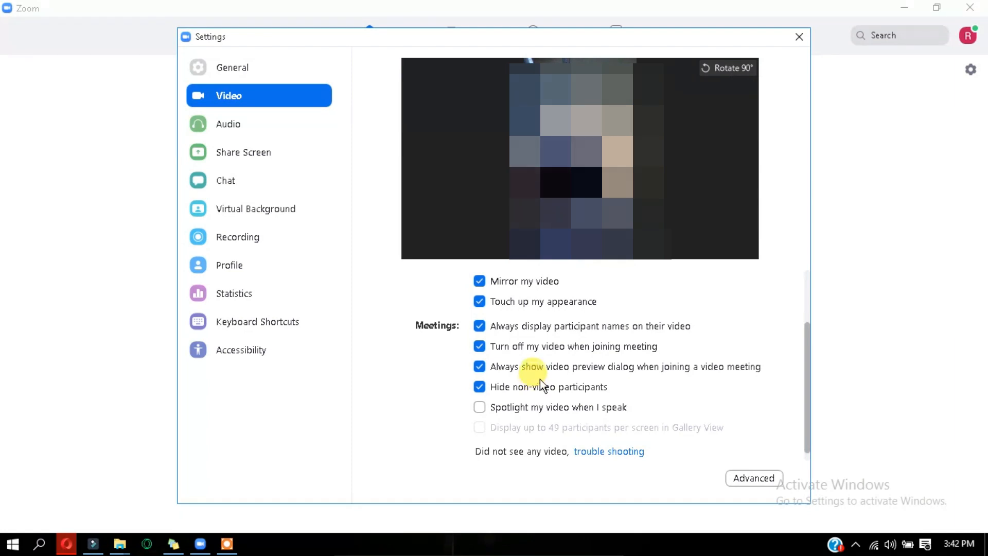
{"action": "left_click", "coordinate": [273, 152]}
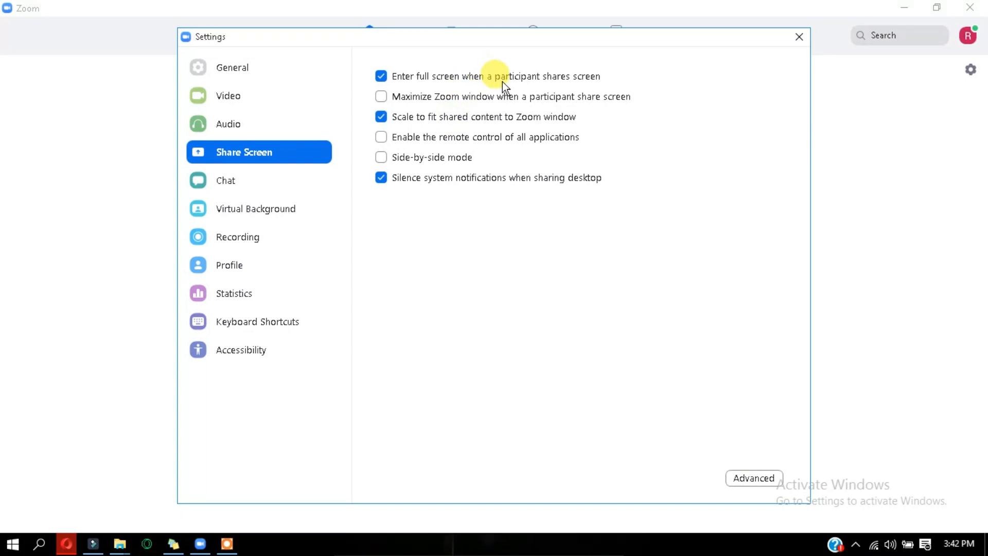
{"action": "mouse_move", "coordinate": [424, 248]}
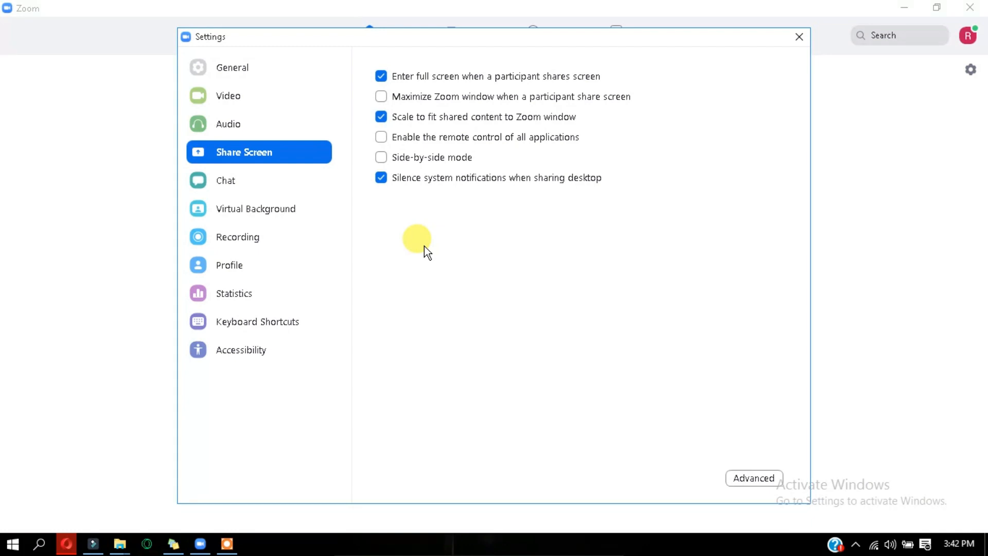
{"action": "mouse_move", "coordinate": [279, 126]}
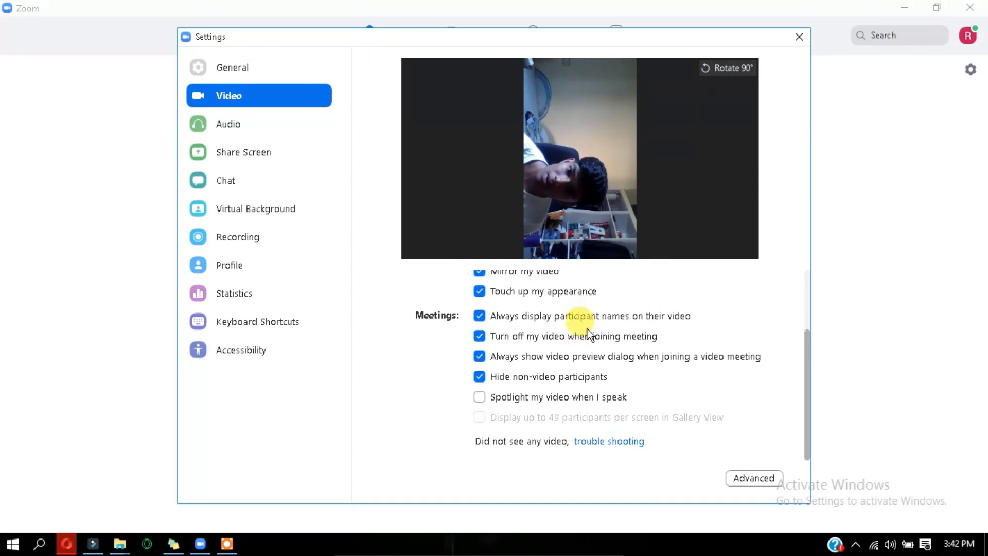
{"action": "mouse_move", "coordinate": [562, 298]}
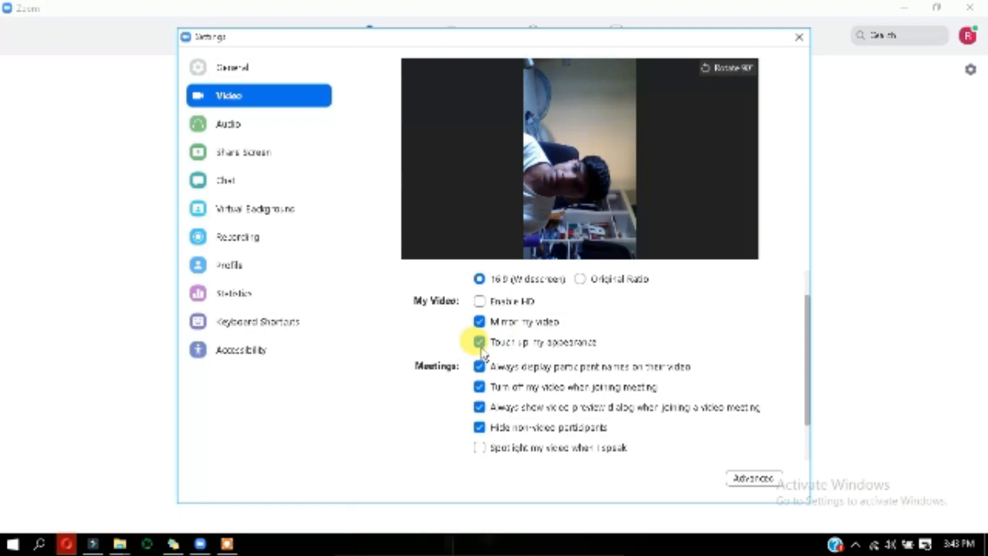
- Go to the Recording page showing the local recording location
{"action": "left_click", "coordinate": [238, 237]}
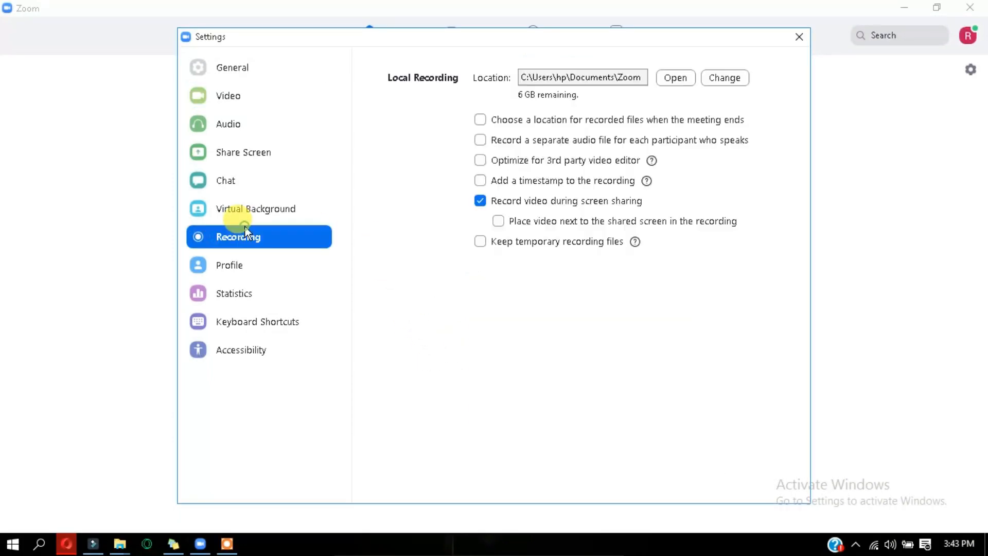
{"action": "mouse_move", "coordinate": [567, 211]}
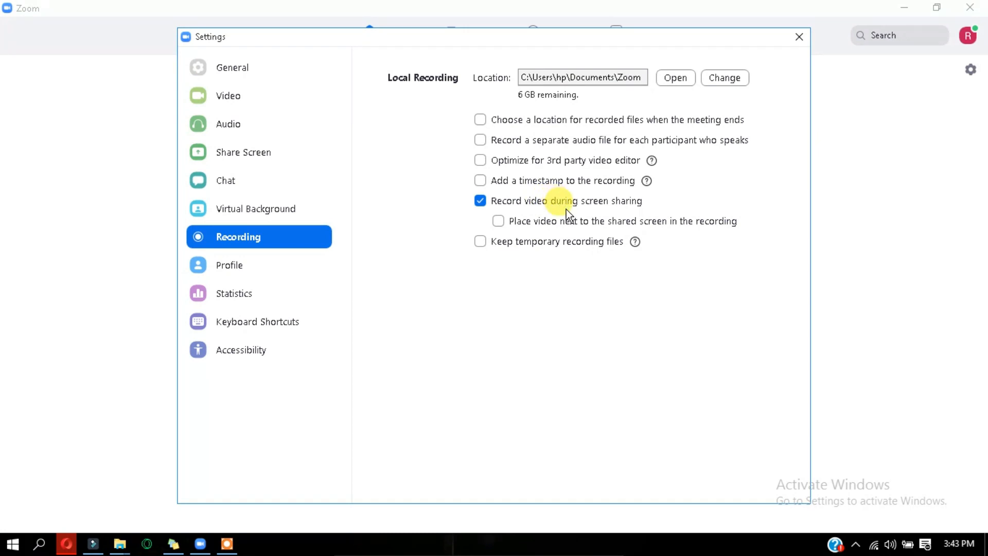
{"action": "mouse_move", "coordinate": [548, 178]}
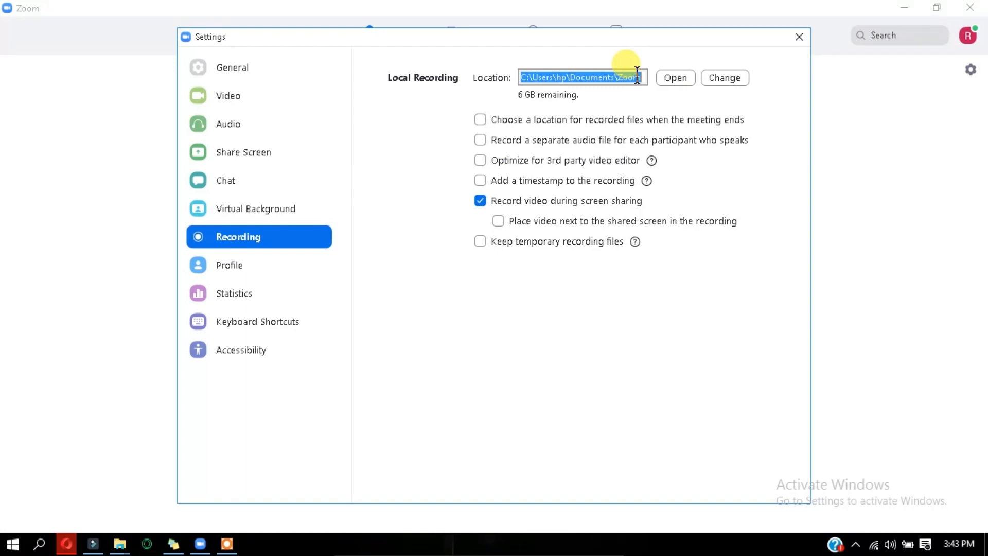
{"action": "left_click", "coordinate": [724, 78]}
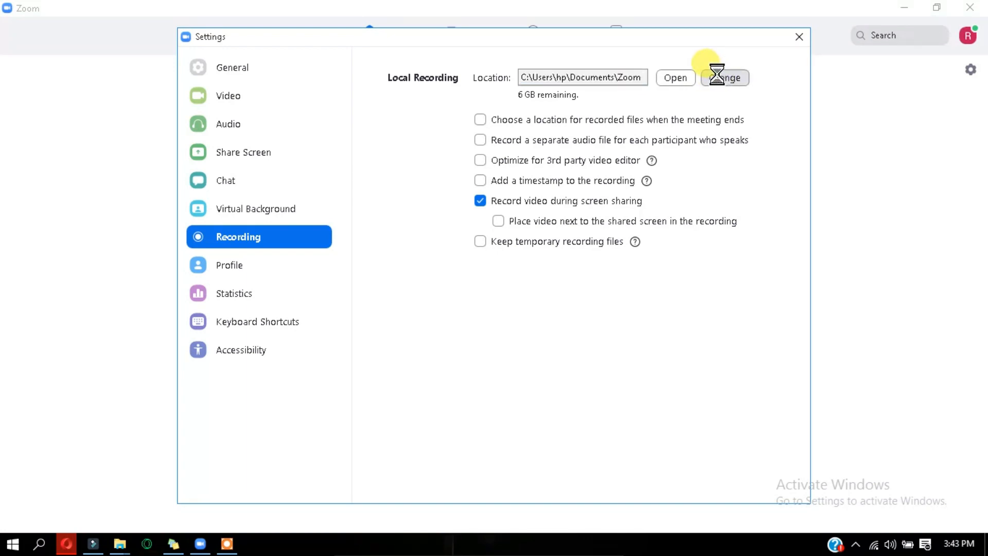
- Pick New Volume (F:), with 123 GB free, as the local recording folder
{"action": "left_click", "coordinate": [725, 78]}
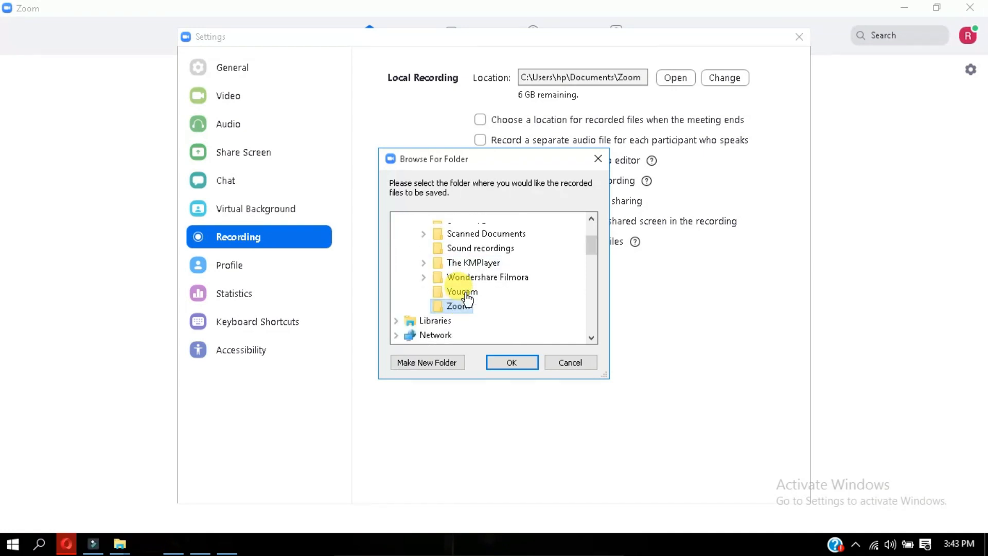
{"action": "scroll", "scroll_direction": "down", "scroll_amount": 3}
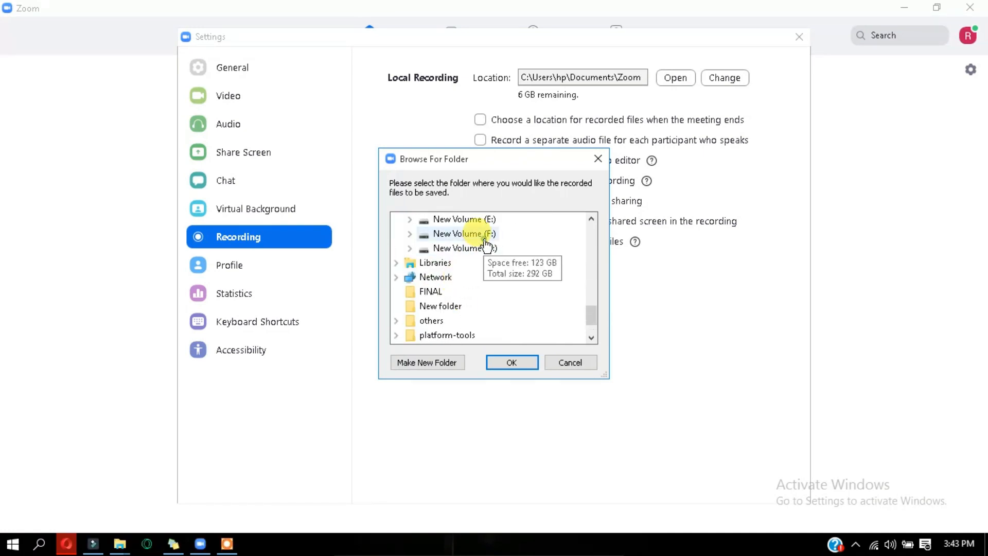
{"action": "left_click", "coordinate": [512, 362]}
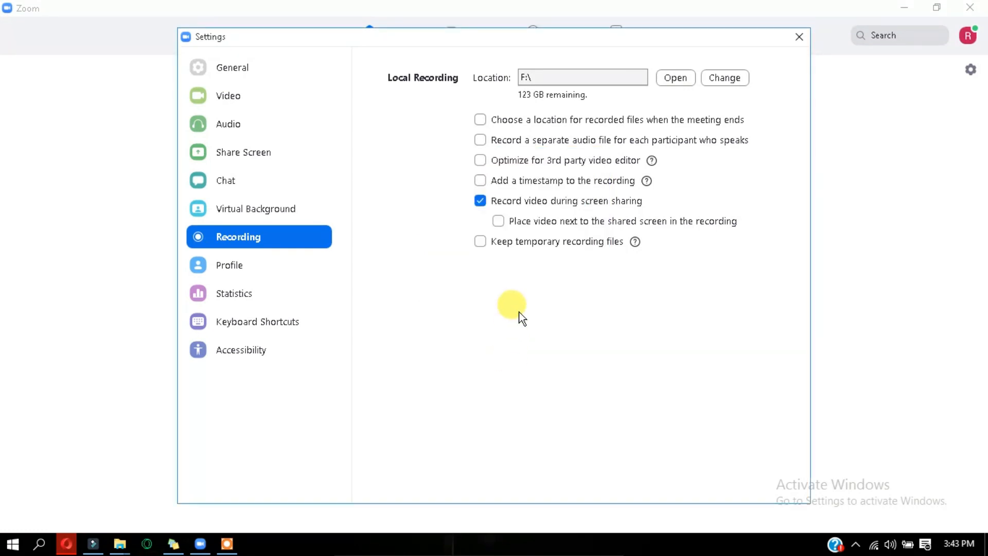
{"action": "mouse_move", "coordinate": [705, 104]}
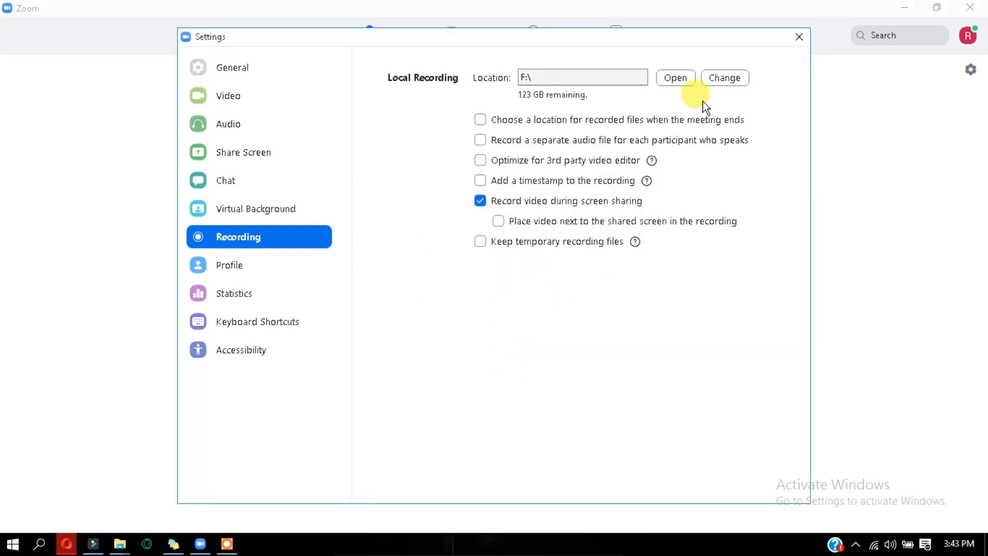
{"action": "mouse_move", "coordinate": [723, 175]}
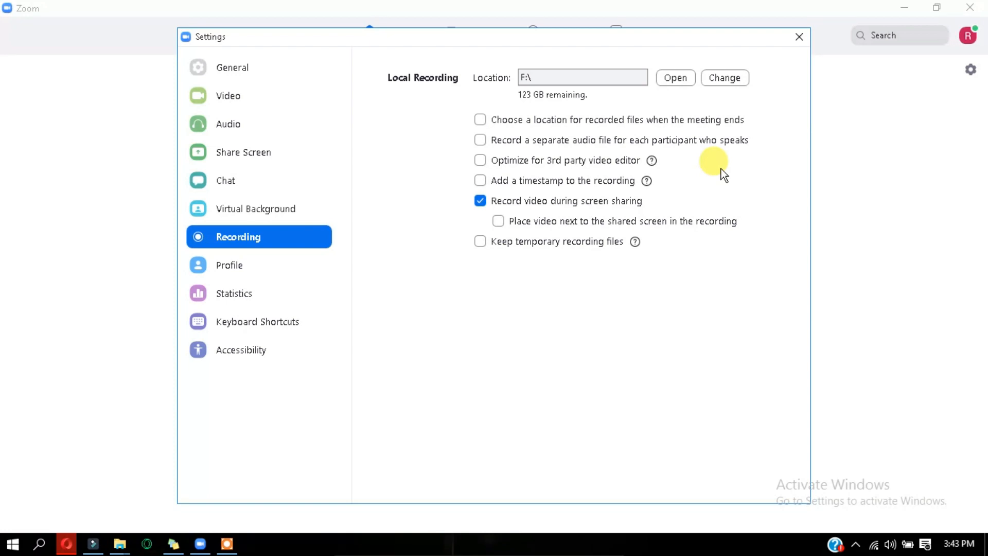
{"action": "mouse_move", "coordinate": [729, 168]}
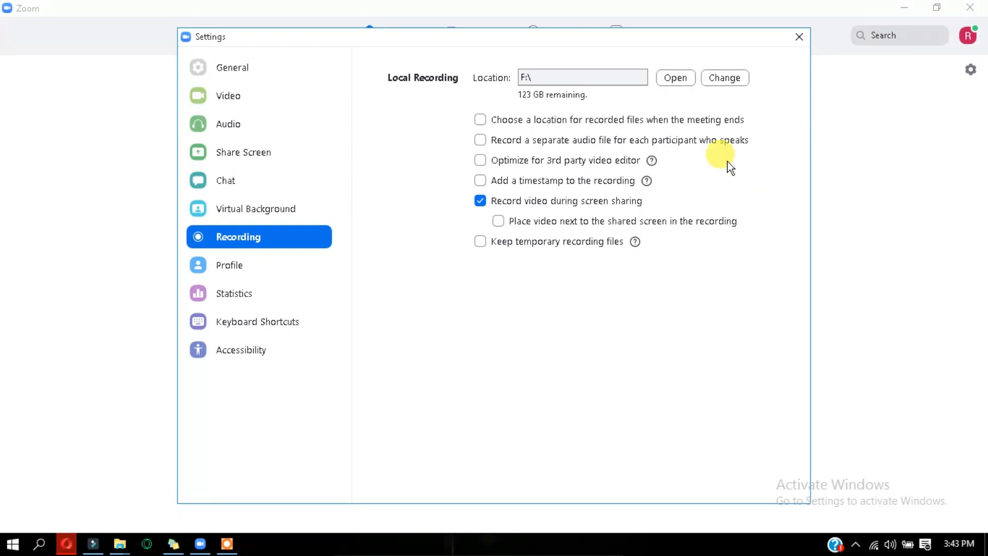
{"action": "mouse_move", "coordinate": [673, 146]}
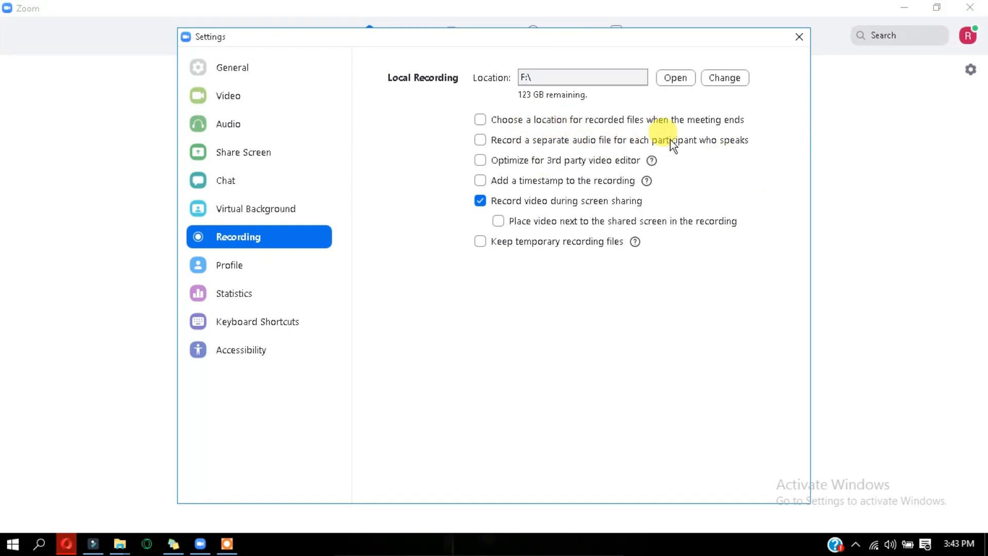
{"action": "mouse_move", "coordinate": [607, 301]}
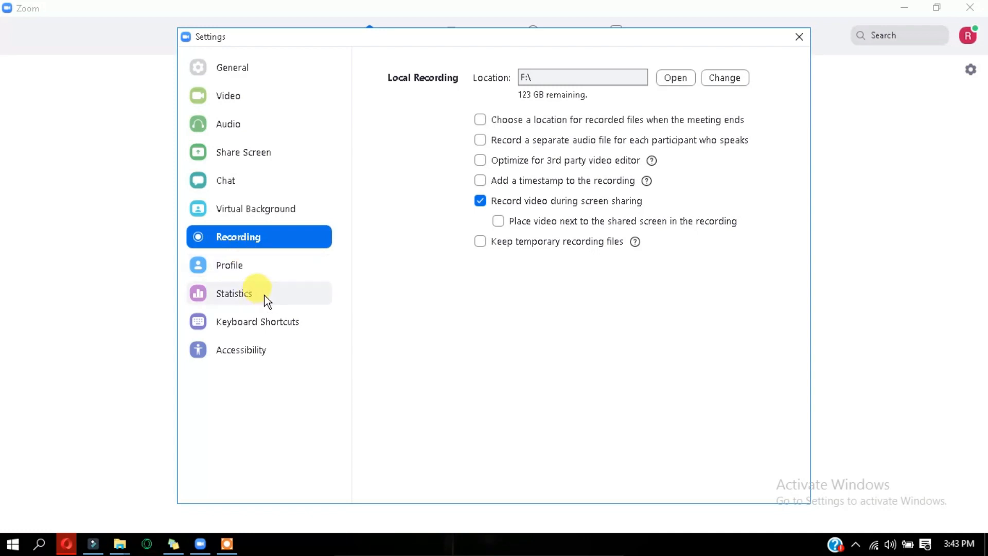
- Go to the Keyboard Shortcuts page in the Settings sidebar
{"action": "left_click", "coordinate": [258, 322]}
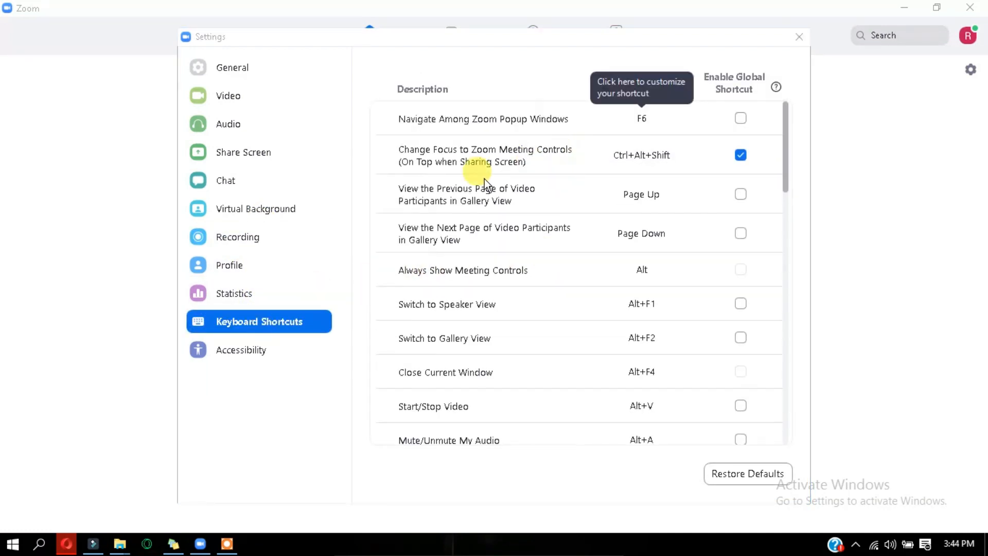
{"action": "left_click", "coordinate": [226, 180]}
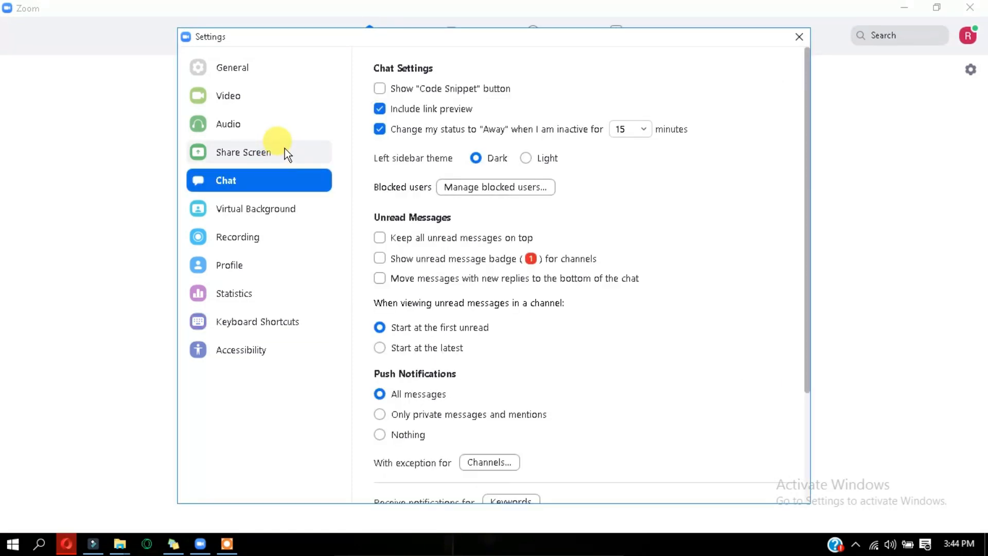
{"action": "left_click", "coordinate": [259, 152]}
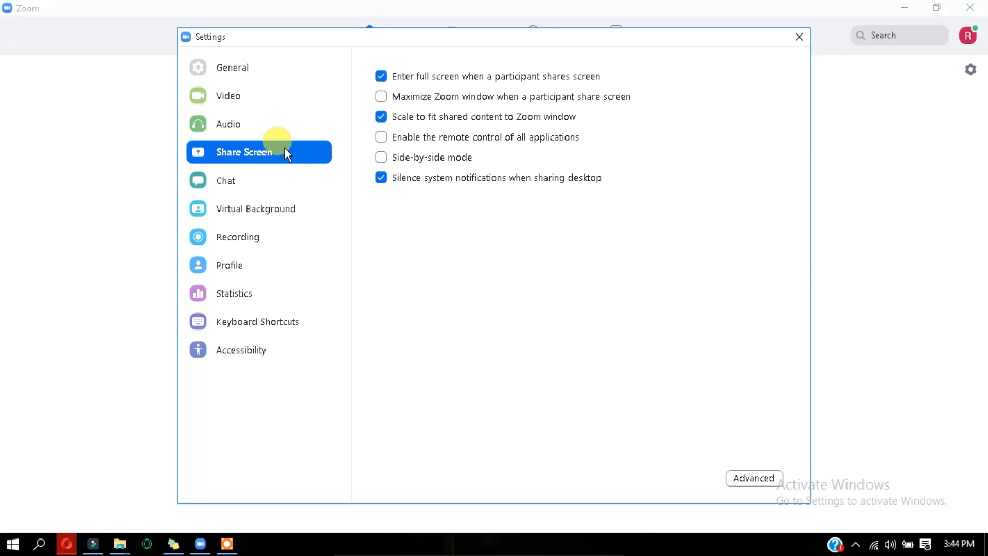
{"action": "left_click", "coordinate": [258, 322]}
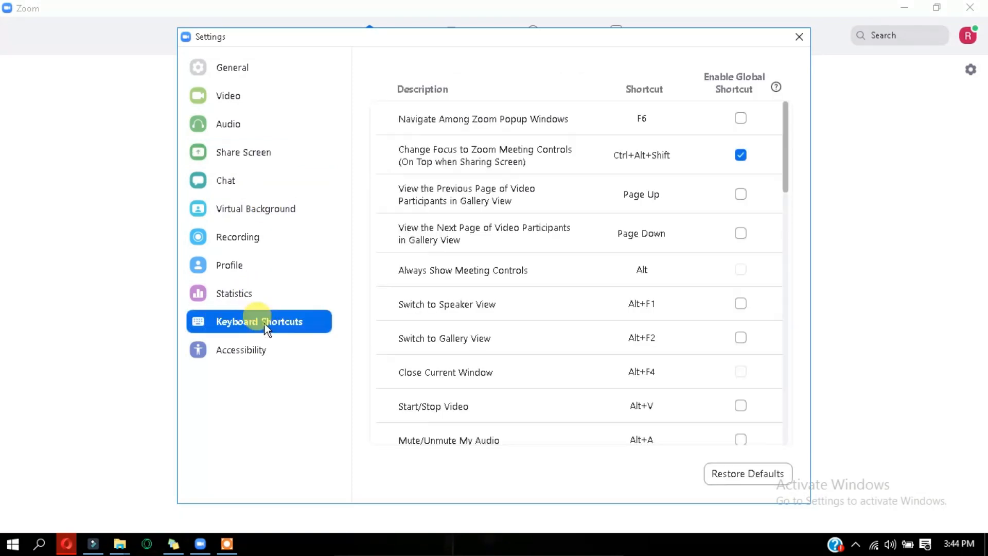
{"action": "scroll", "scroll_direction": "down", "scroll_amount": 3}
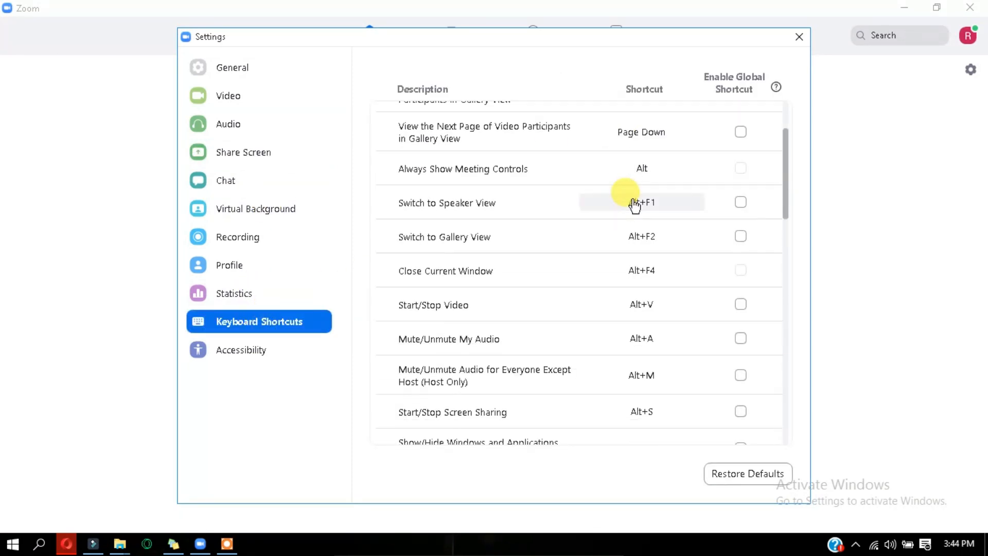
{"action": "scroll", "scroll_direction": "down", "scroll_amount": 3}
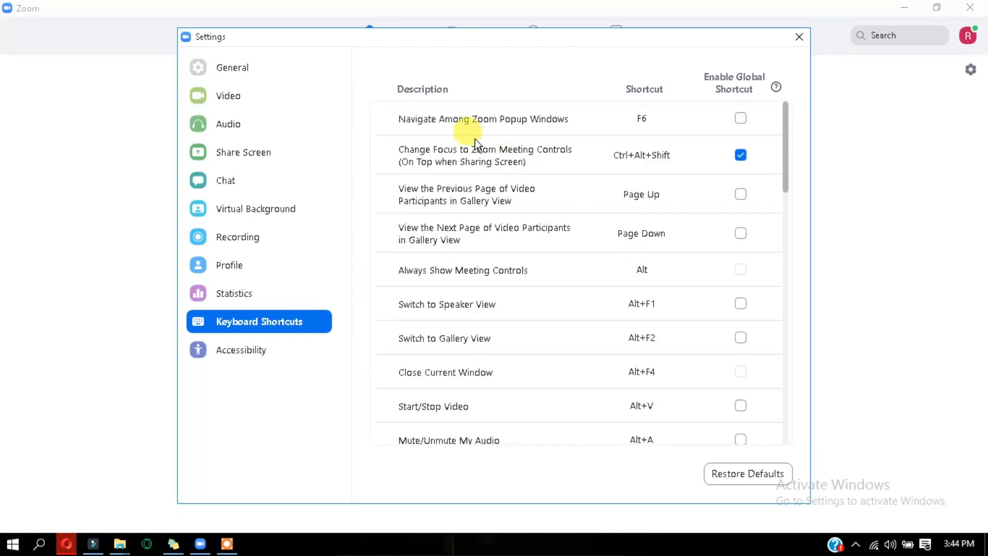
{"action": "mouse_move", "coordinate": [722, 132]}
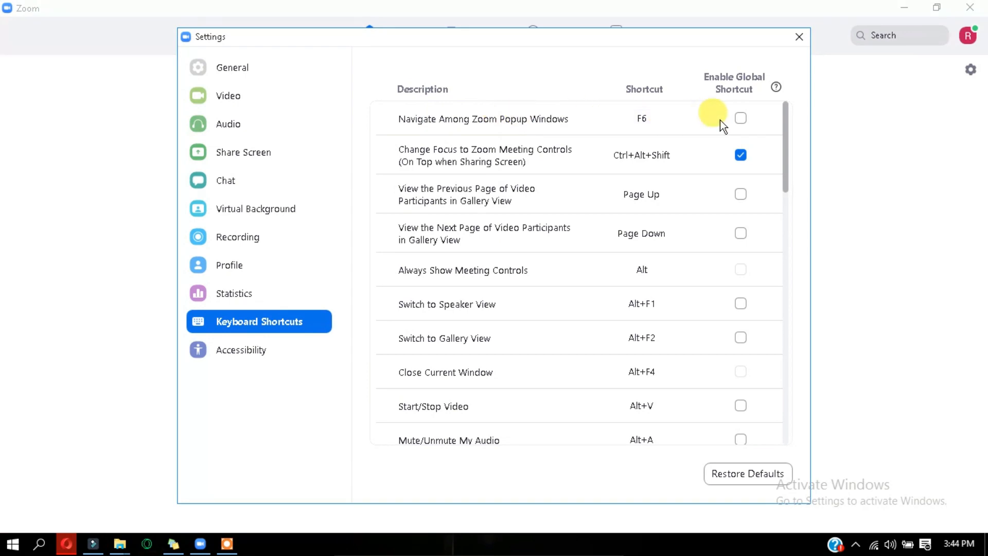
- Enable Global Shortcut for F6 popup navigation, another meeting shortcut and Alt+S screen sharing
{"action": "left_click", "coordinate": [740, 118]}
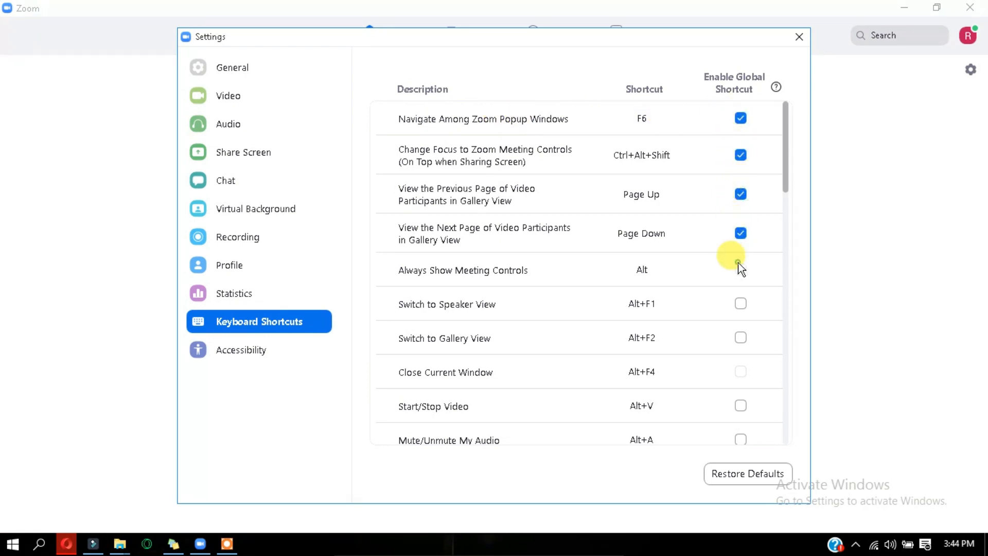
{"action": "left_click", "coordinate": [740, 269]}
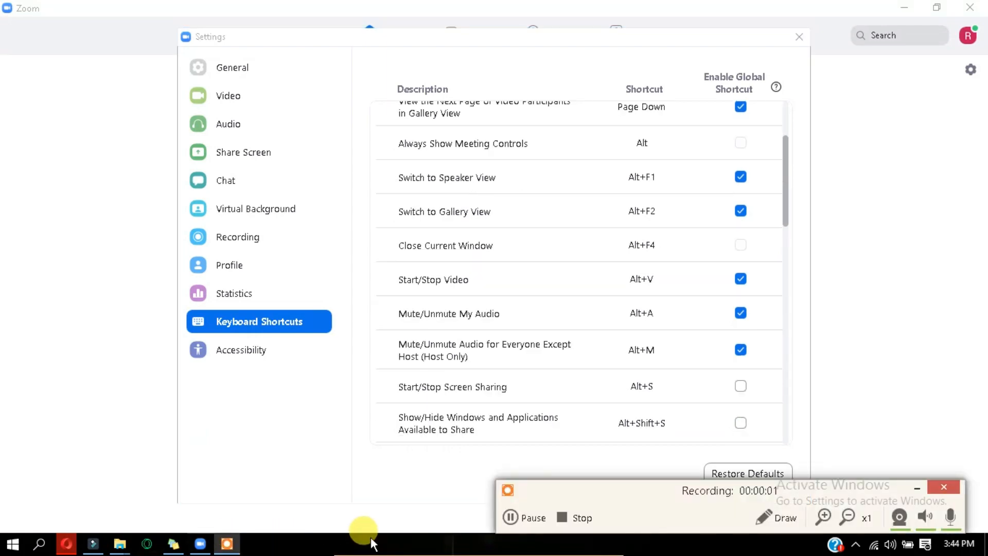
{"action": "left_click", "coordinate": [740, 385]}
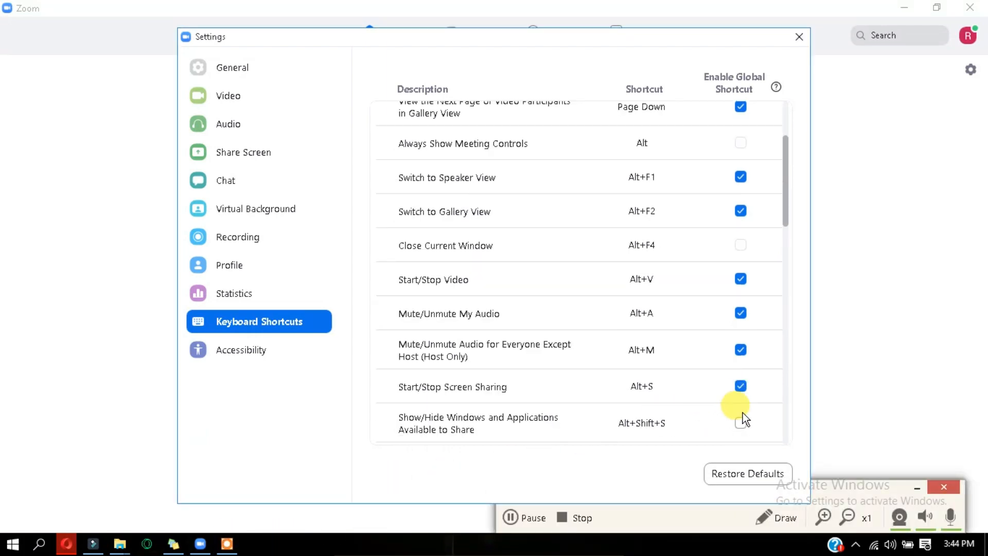